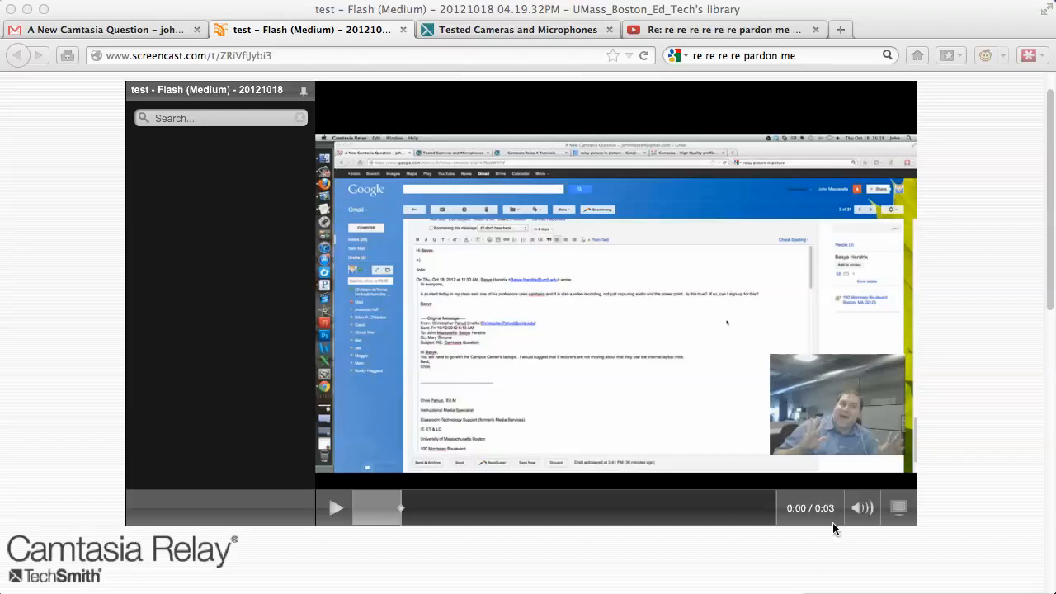
mouse_move(829, 413)
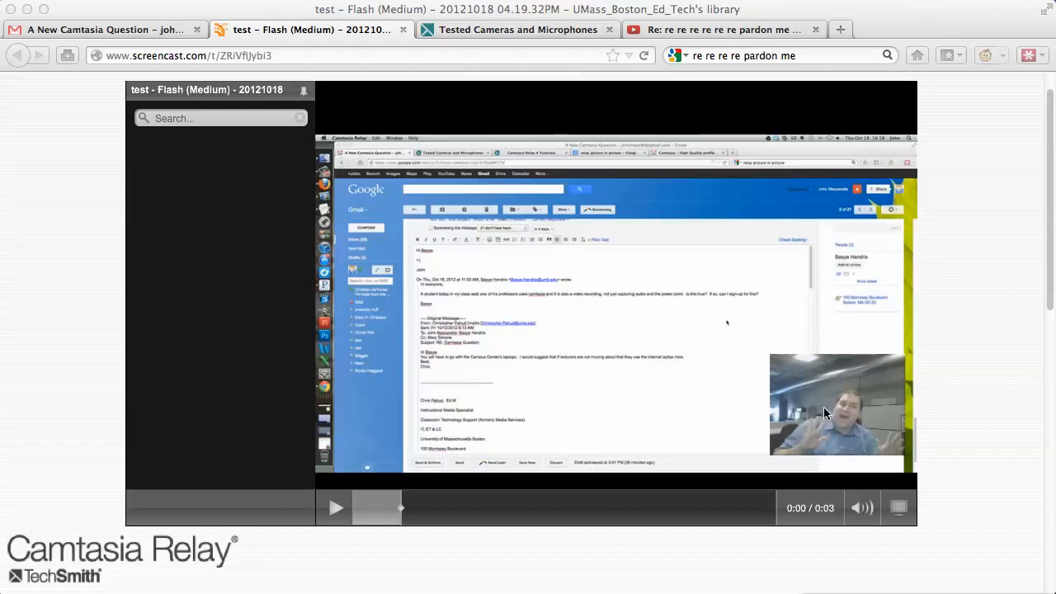
mouse_move(868, 350)
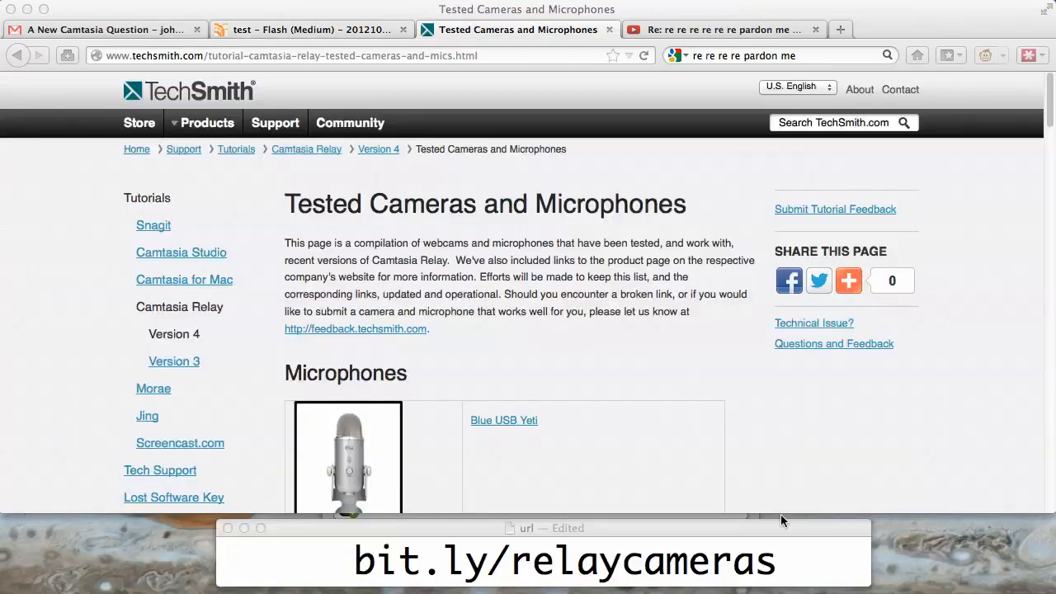
Scroll the Tested Cameras page down to the Cameras section listing the Logitech QuickCam Pro 5000 and 9000
scroll(down, 3)
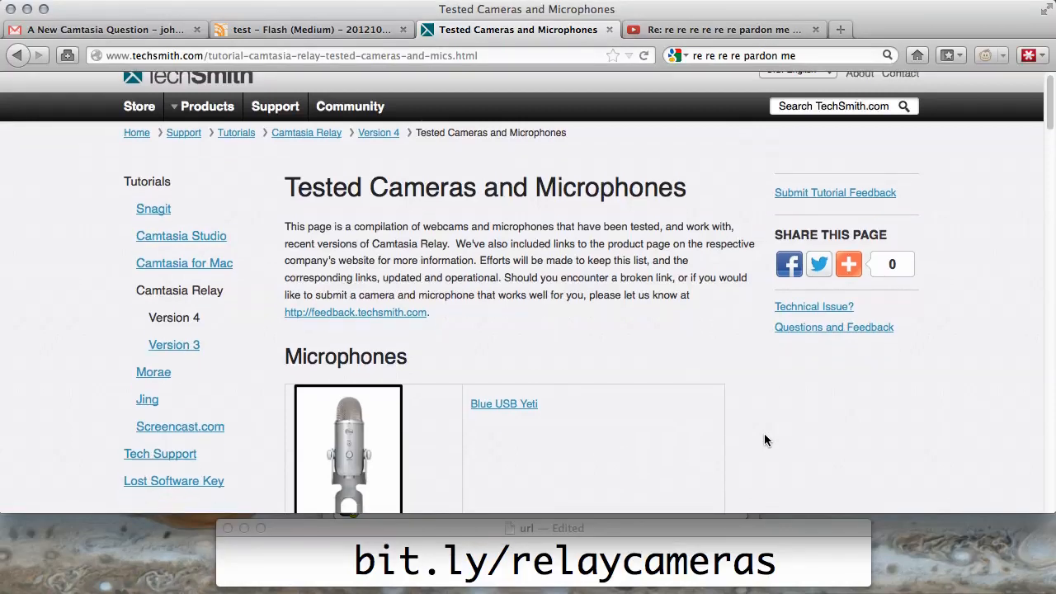
scroll(down, 3)
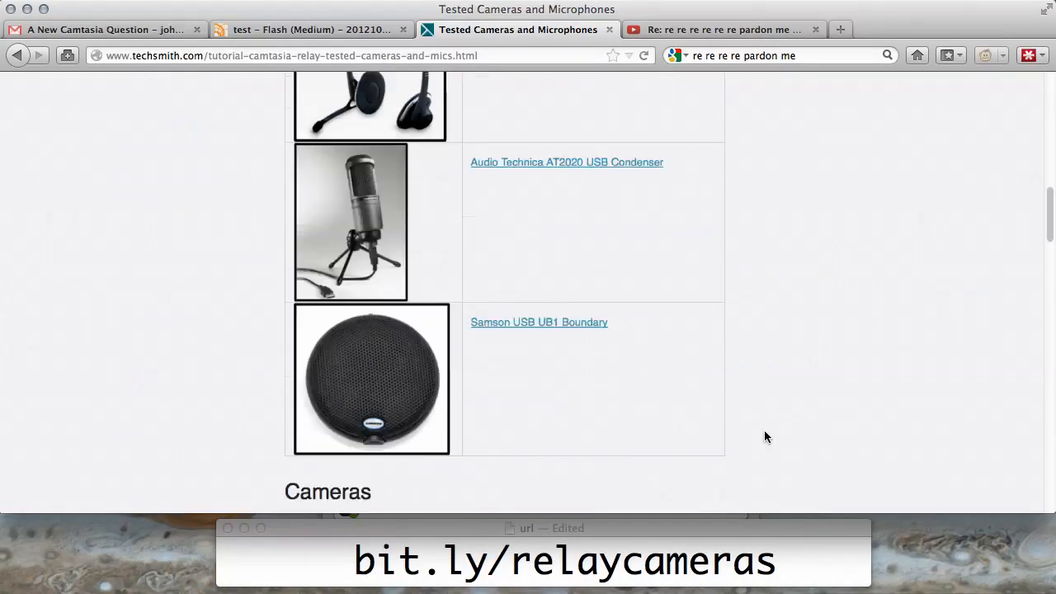
scroll(down, 3)
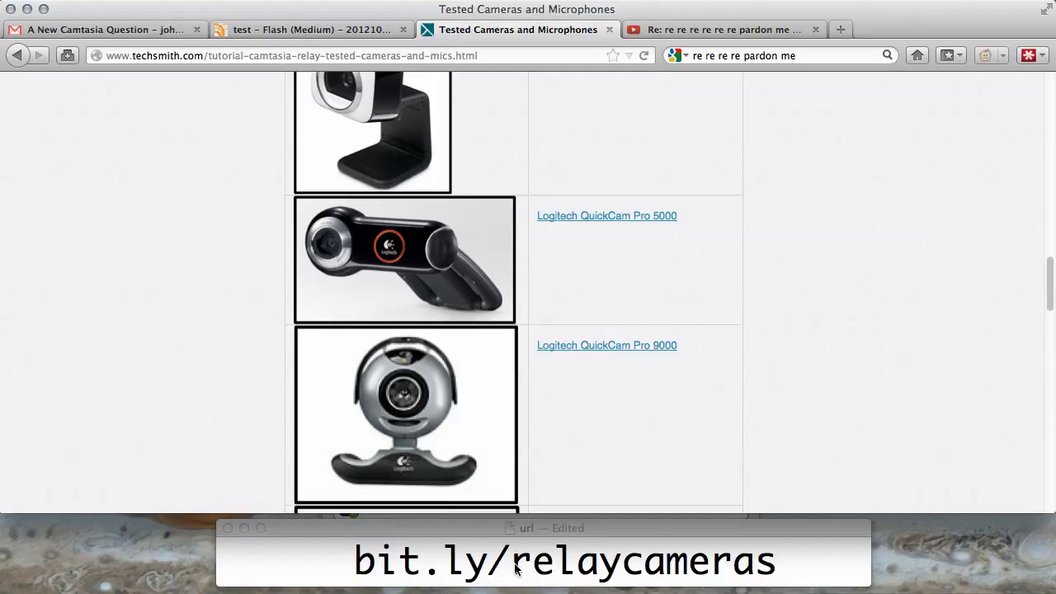
mouse_move(652, 320)
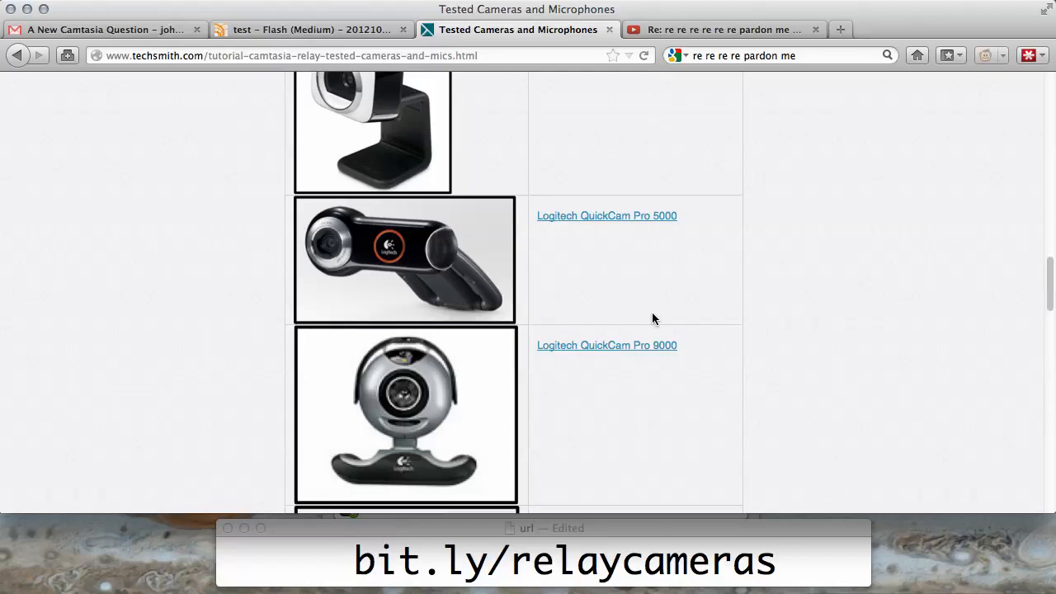
scroll(down, 3)
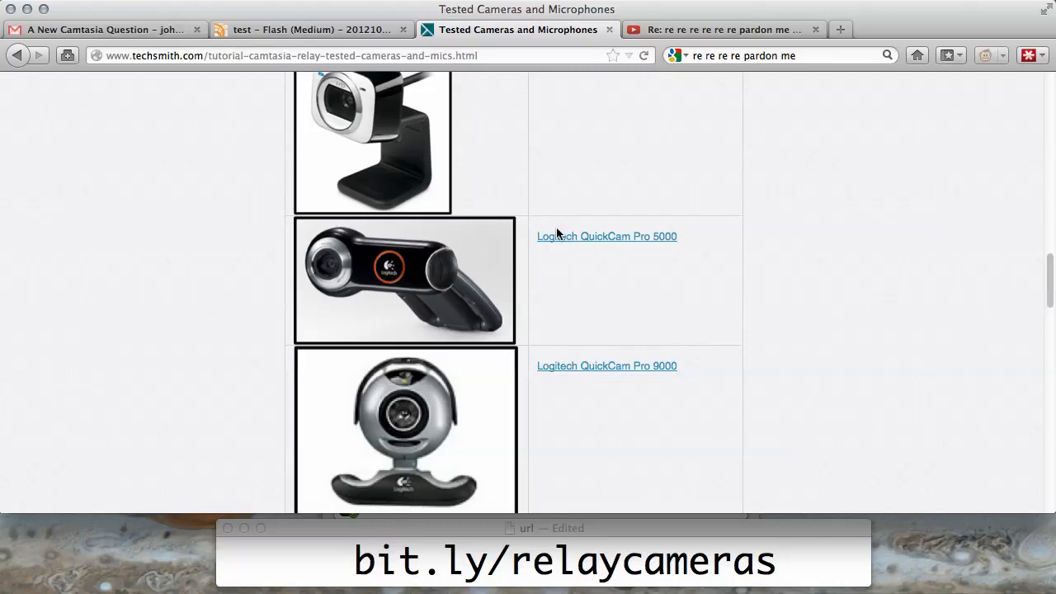
mouse_move(551, 274)
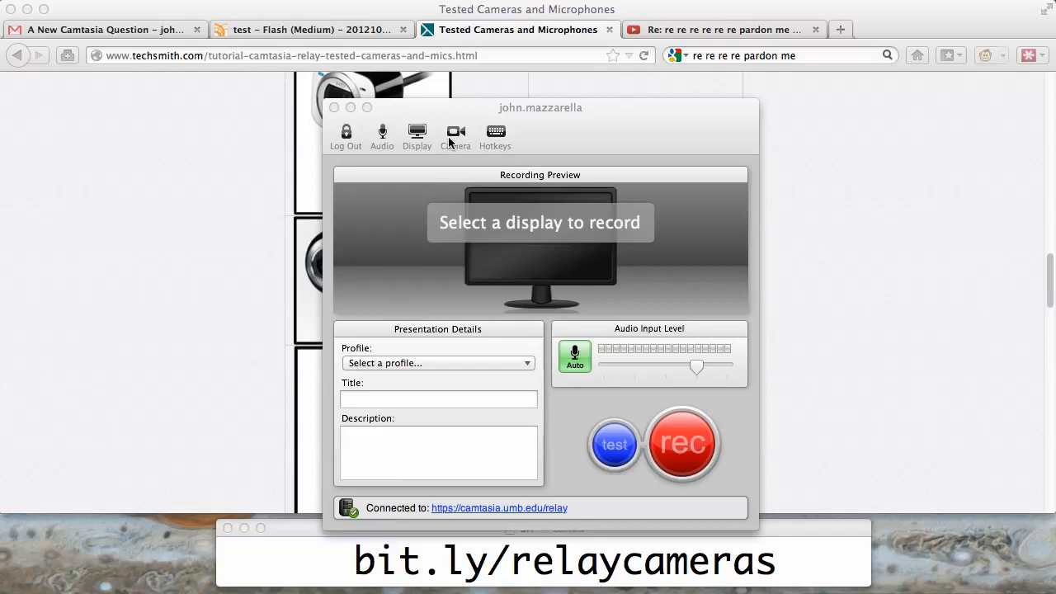
Select the Built-in iSight camera in Relay so its picture appears in the recording preview
click(456, 135)
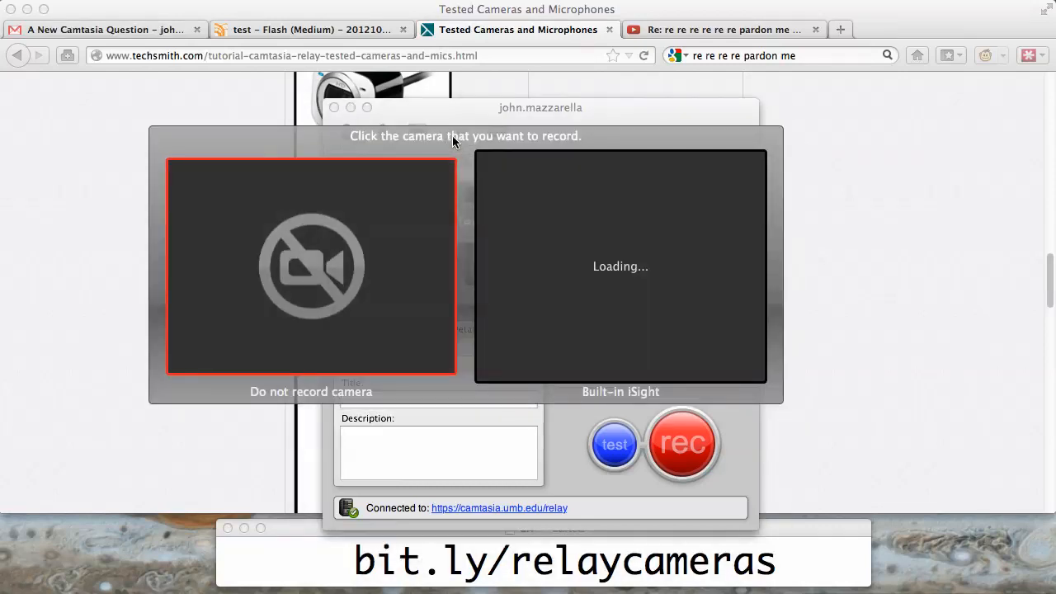
click(620, 266)
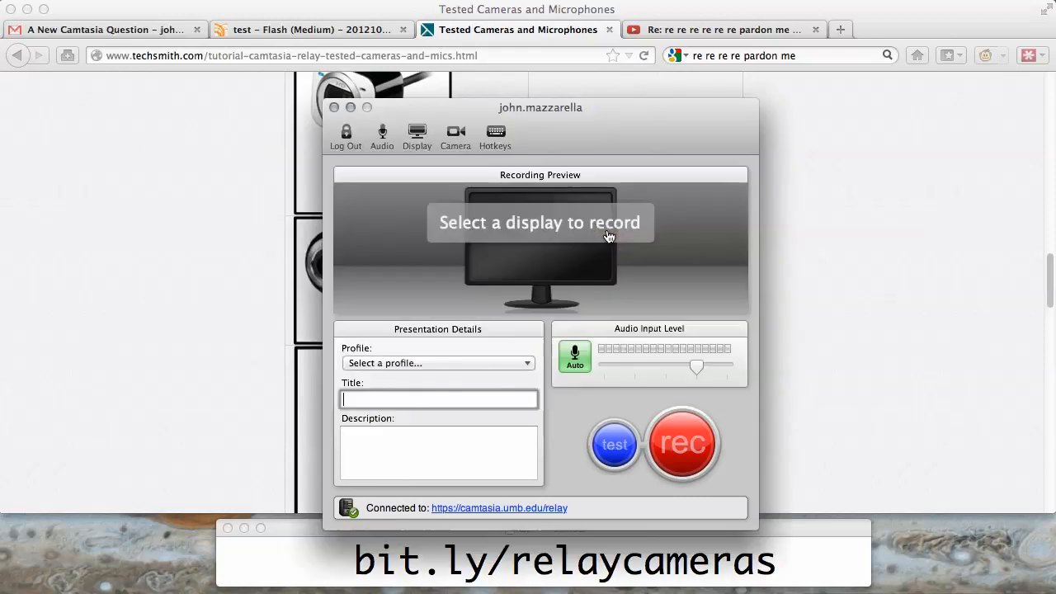
mouse_move(607, 250)
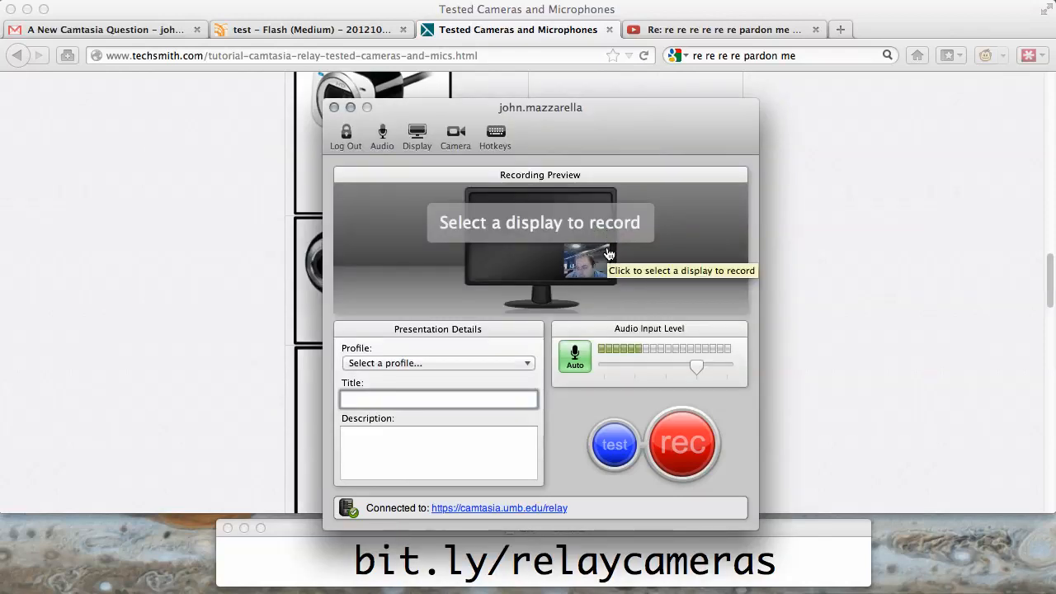
mouse_move(591, 287)
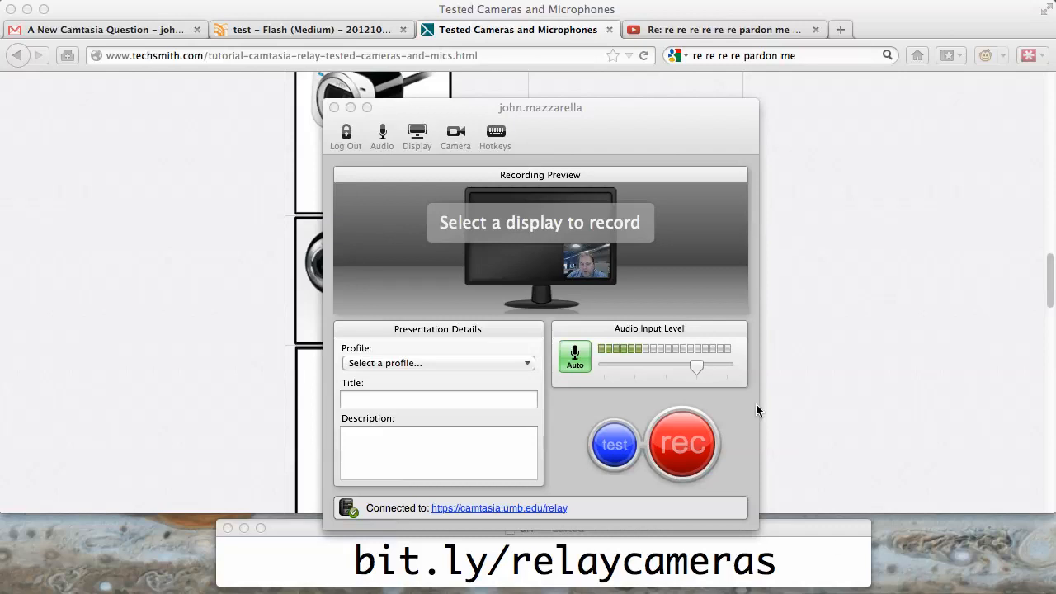
mouse_move(456, 149)
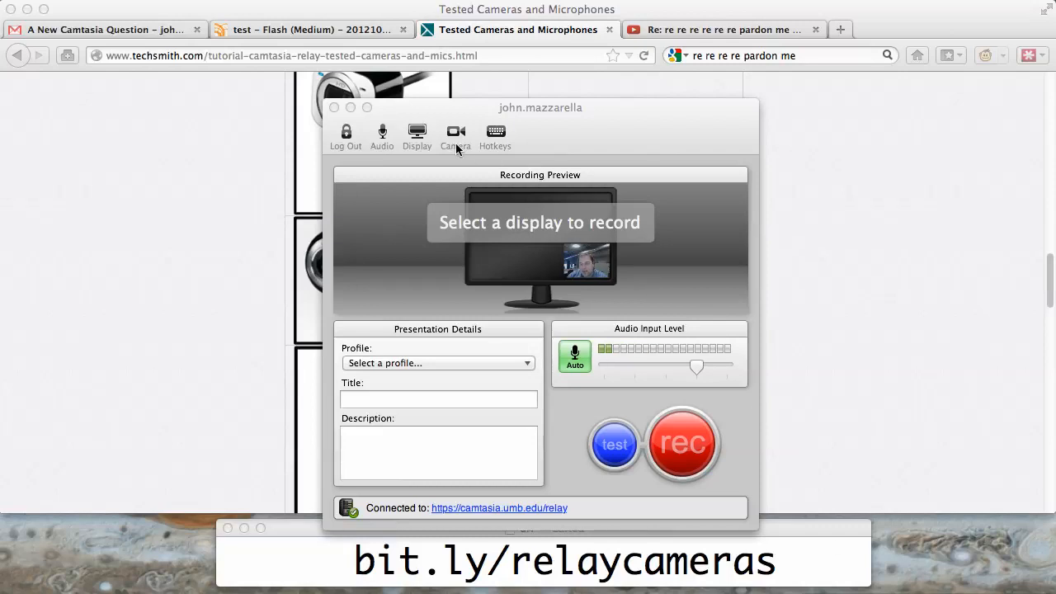